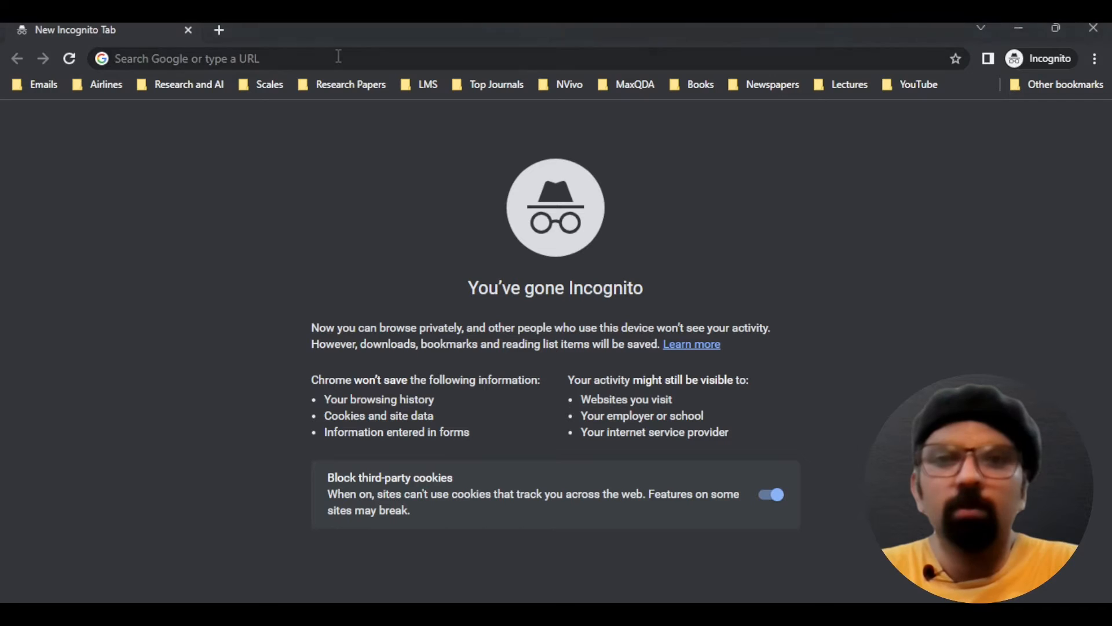
# Step: Download NVivo14.x64.exe from download.qsrinternational.com in Chrome
pyautogui.write('https://download.qsrinternational.com/Software/NVivo14/NVivo.x64.exe')
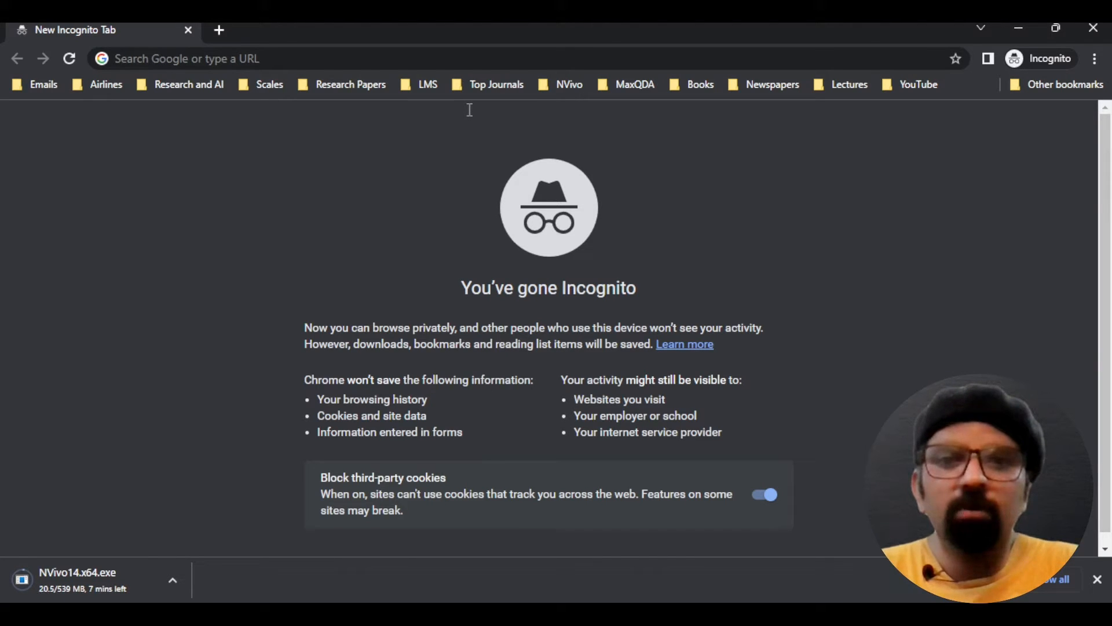
pyautogui.moveTo(63, 596)
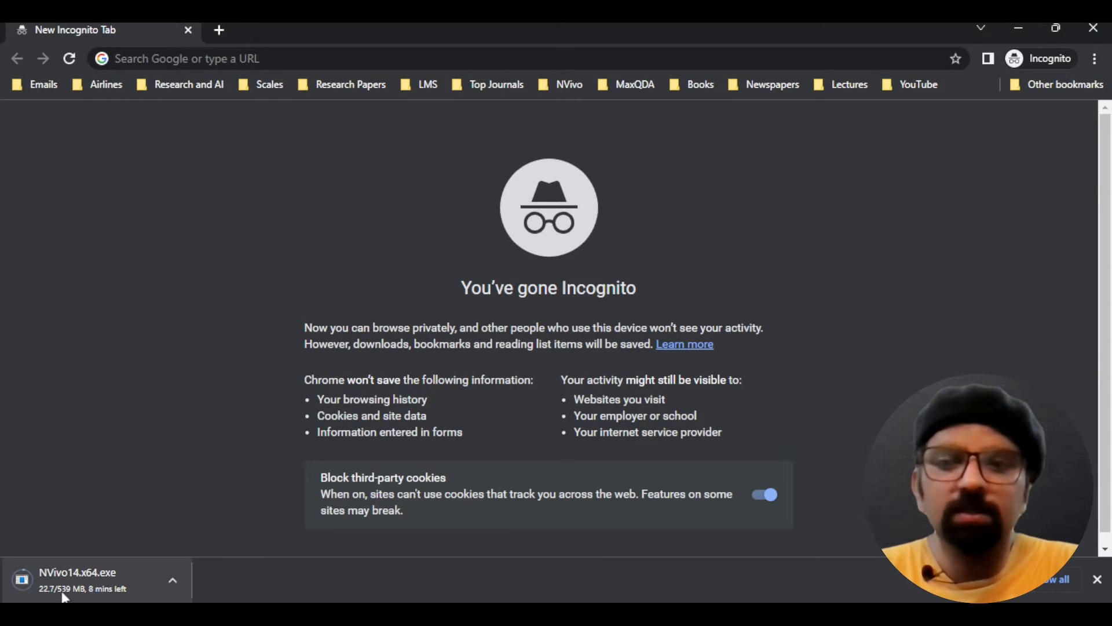
pyautogui.moveTo(504, 214)
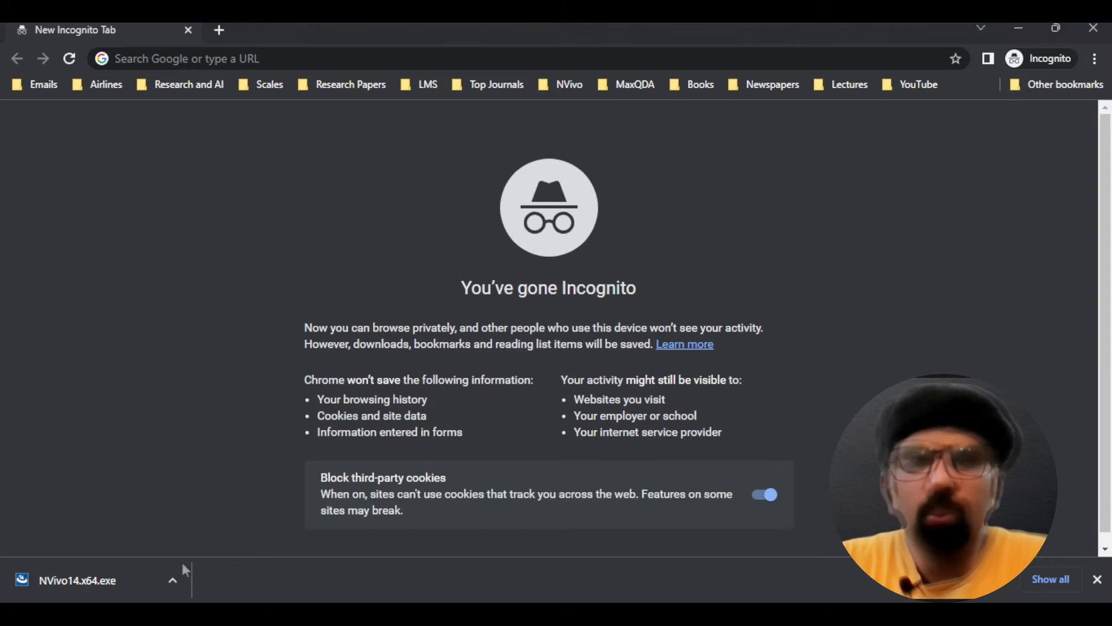
# Step: Run the downloaded NVivo14.x64.exe installer with English (United States) as the setup language
pyautogui.click(173, 579)
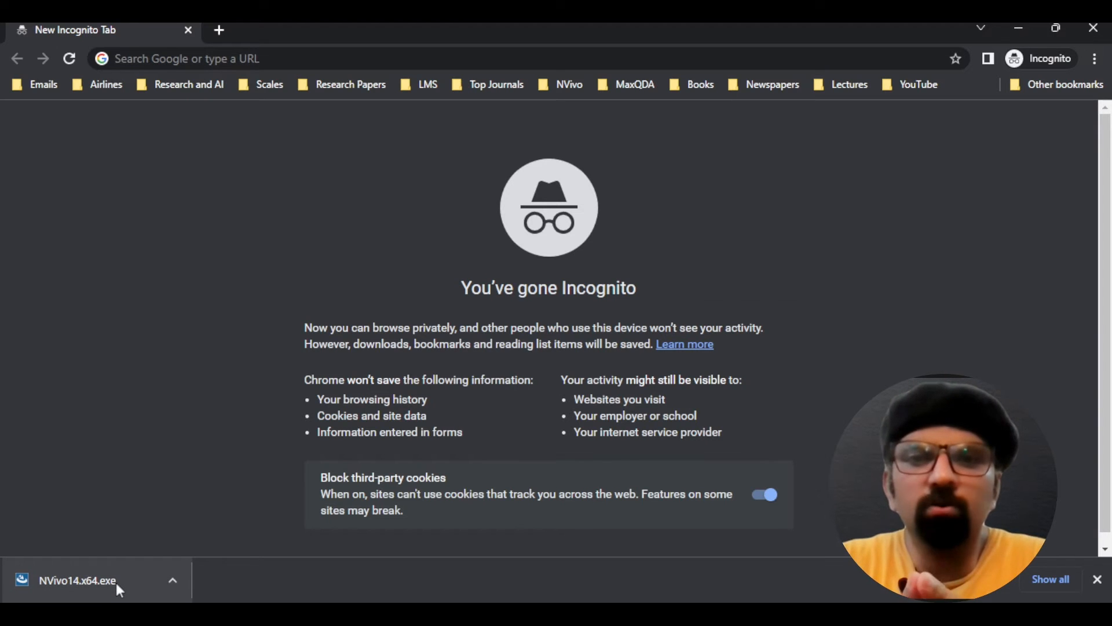
pyautogui.click(77, 580)
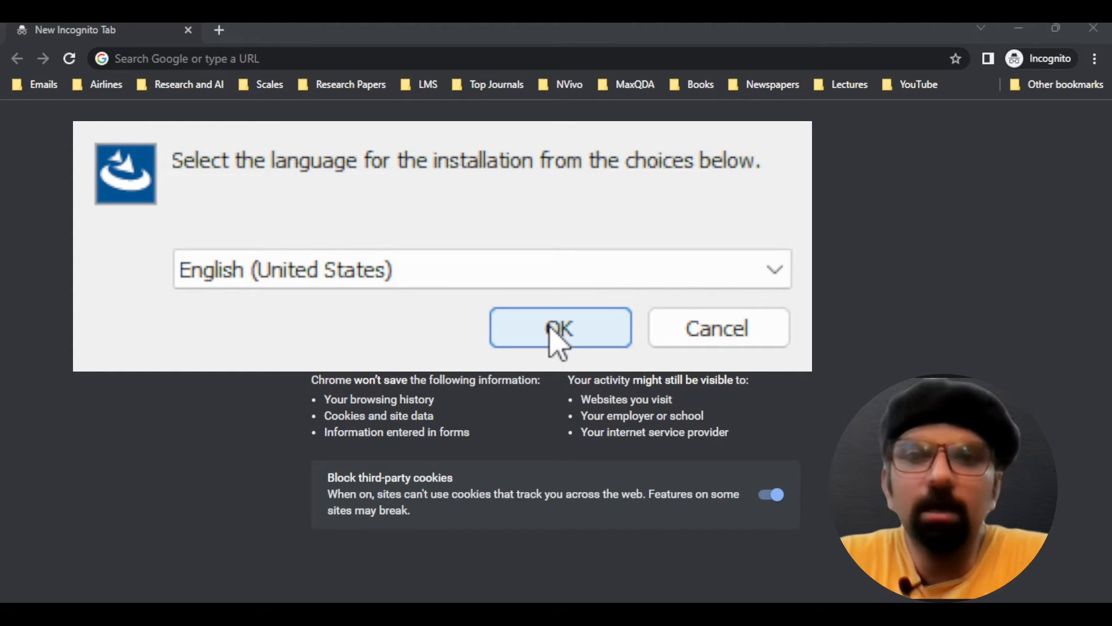
pyautogui.click(560, 328)
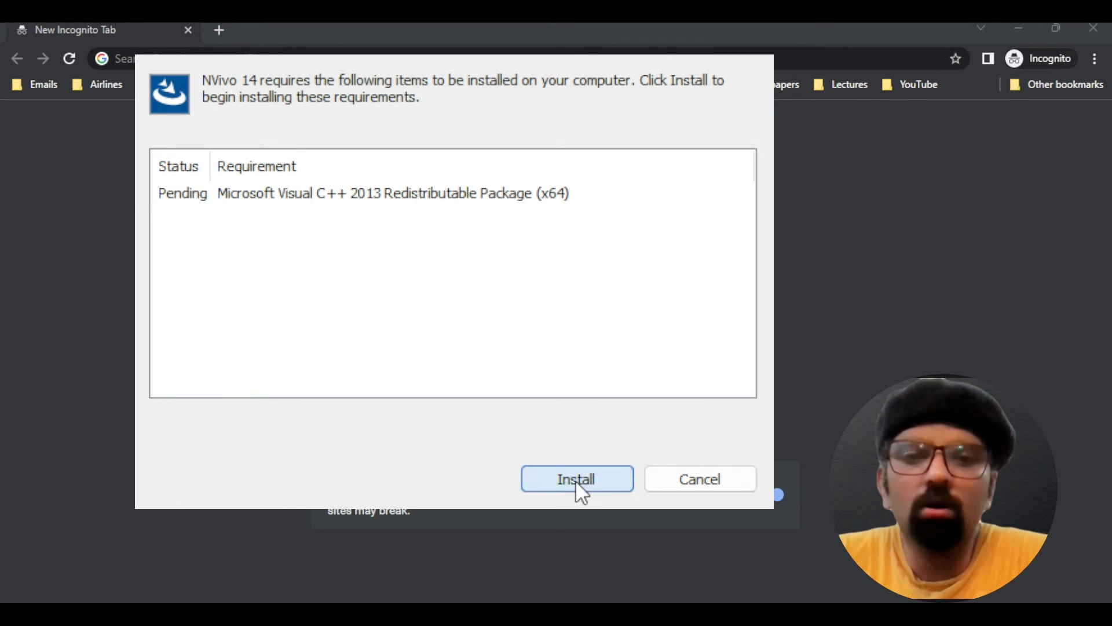
# Step: Install the Visual C++ 2013 Redistributable prerequisite
pyautogui.click(577, 480)
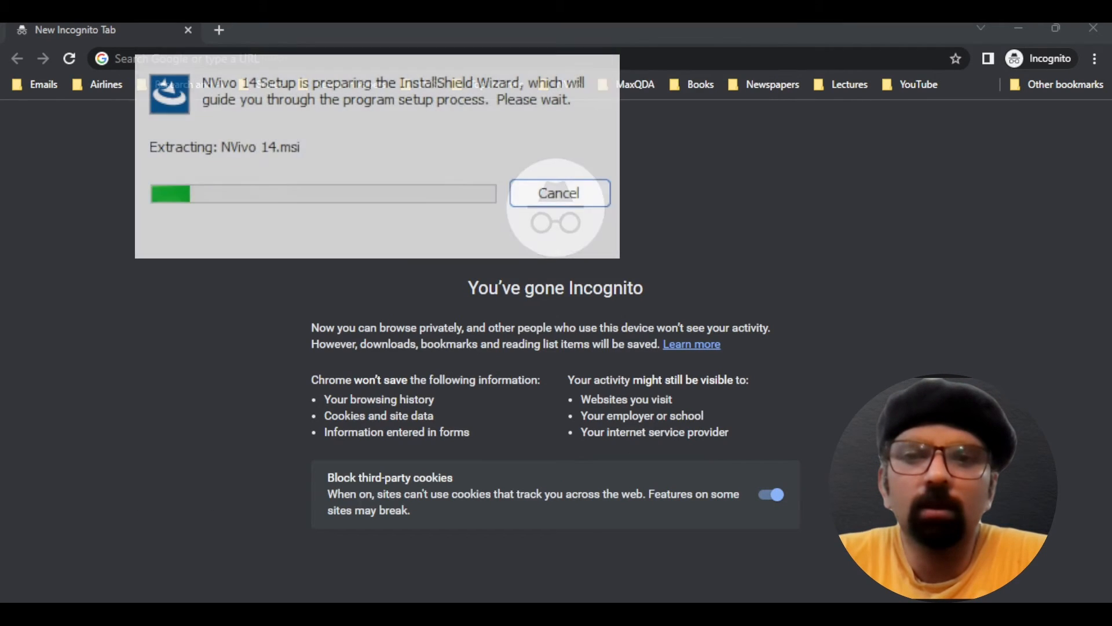
pyautogui.moveTo(297, 187)
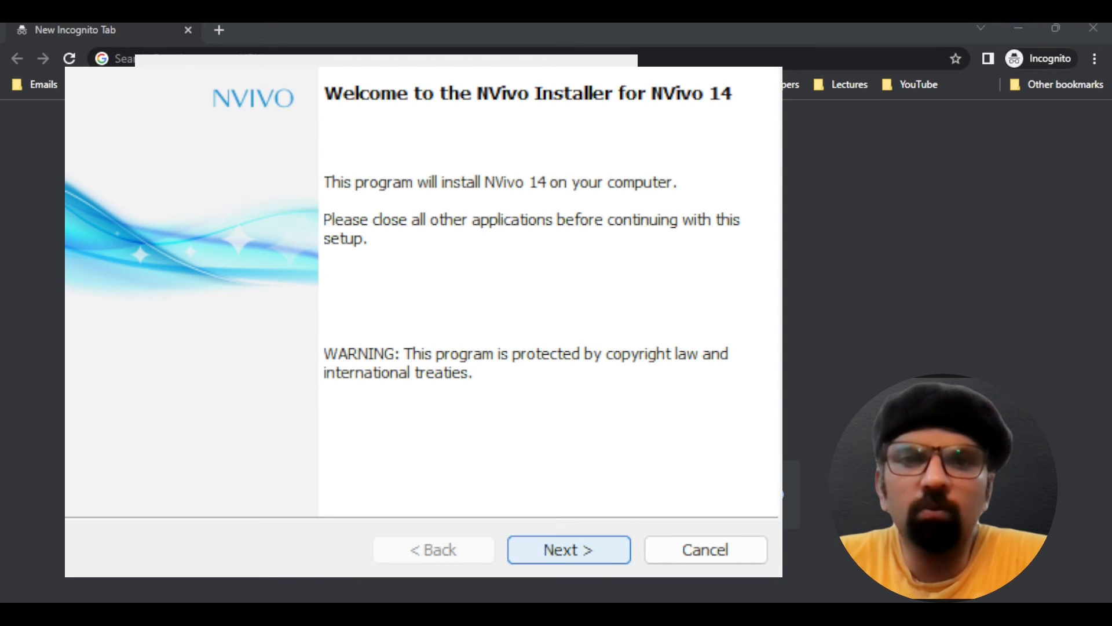
# Step: Pass the welcome page and accept the NVivo 14 license agreement terms
pyautogui.click(568, 550)
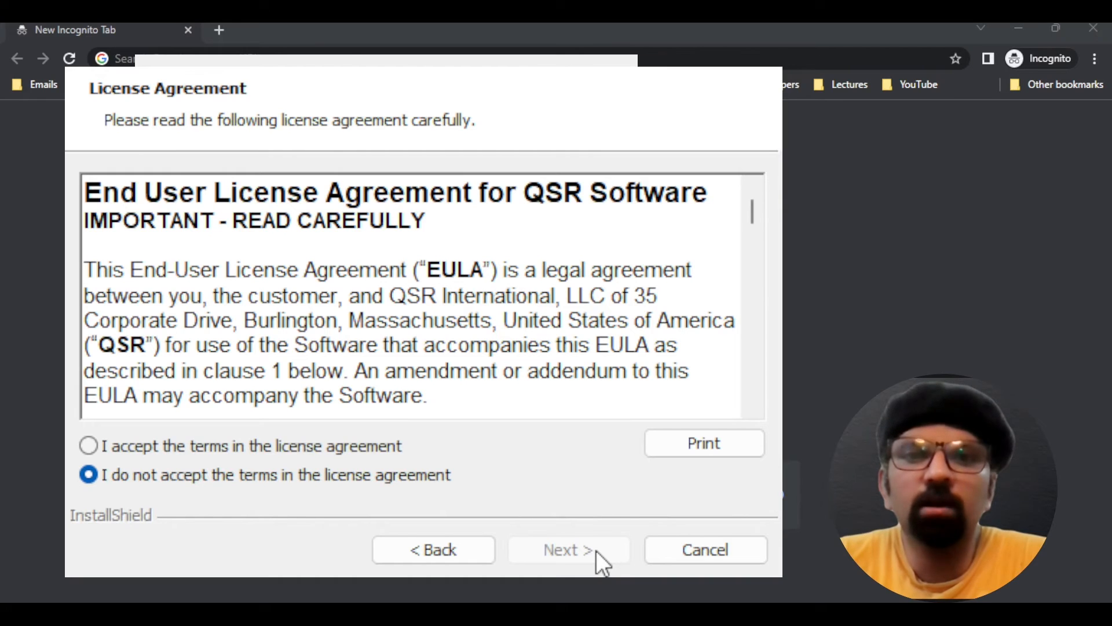
pyautogui.moveTo(274, 493)
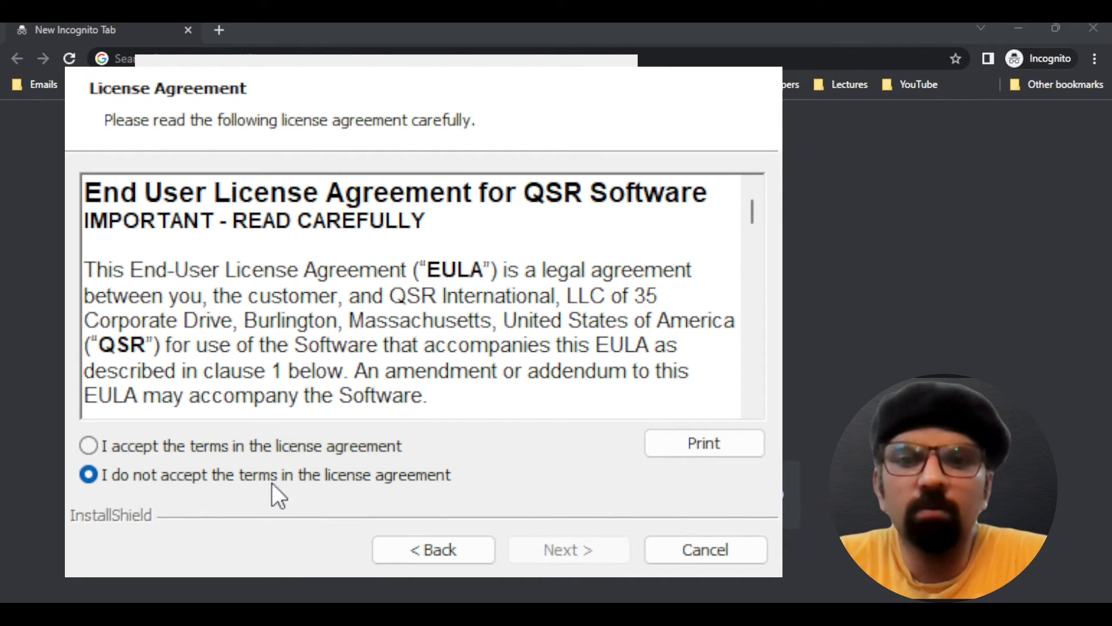
pyautogui.moveTo(275, 454)
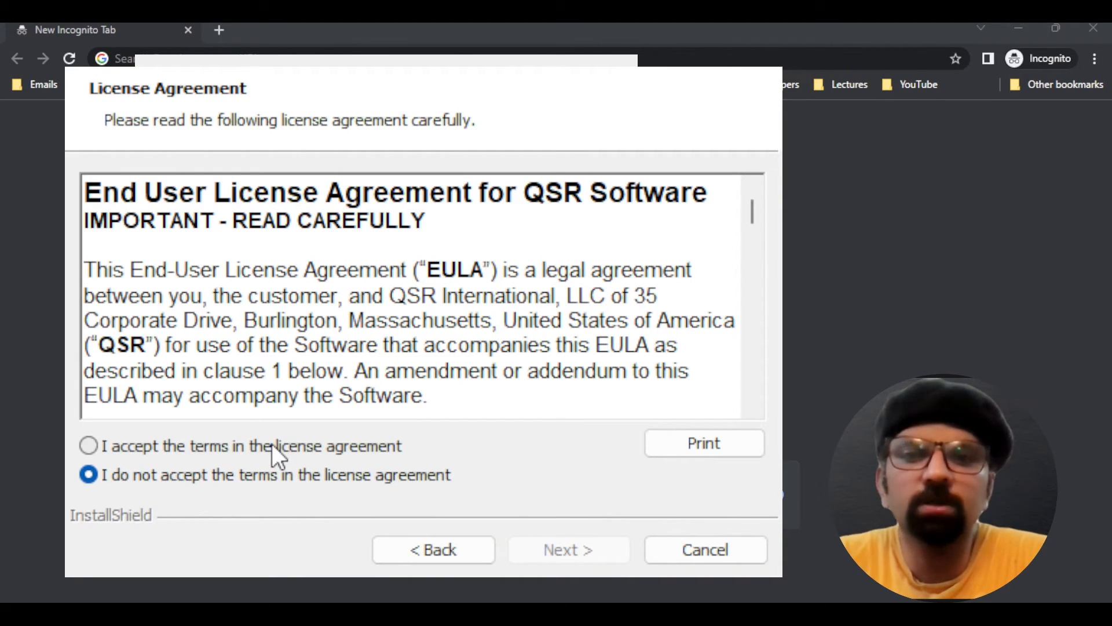
pyautogui.click(87, 445)
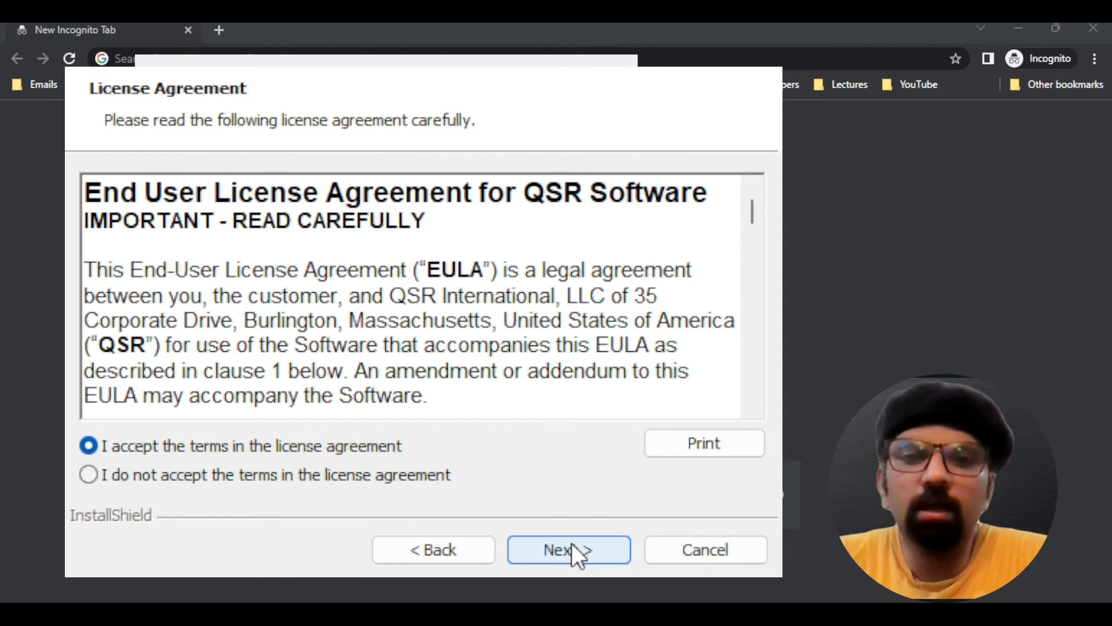
pyautogui.click(568, 549)
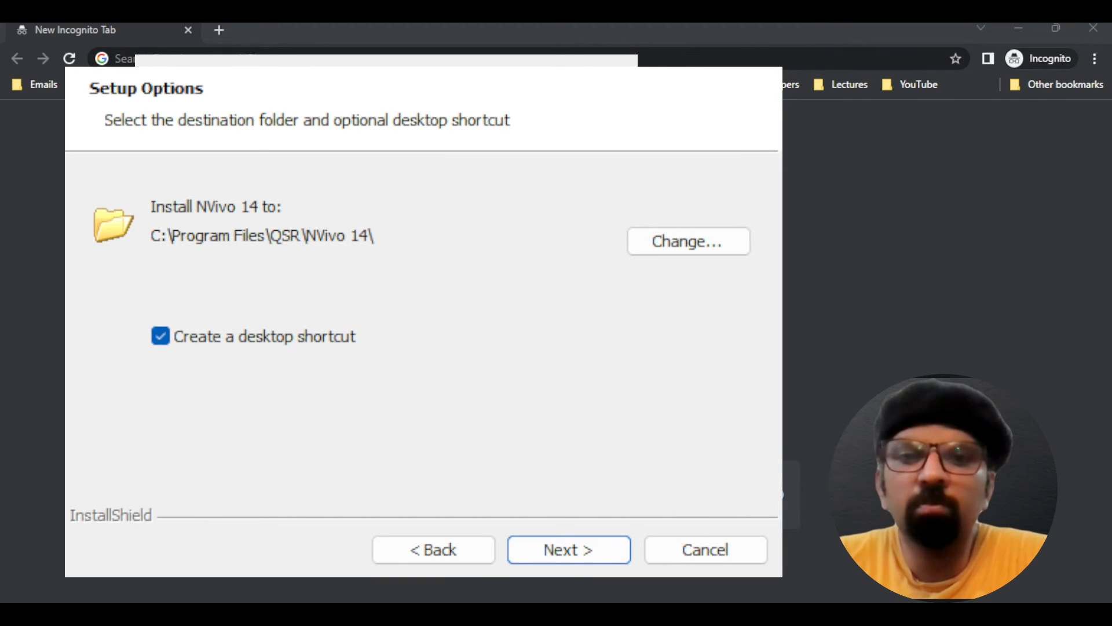
pyautogui.moveTo(410, 293)
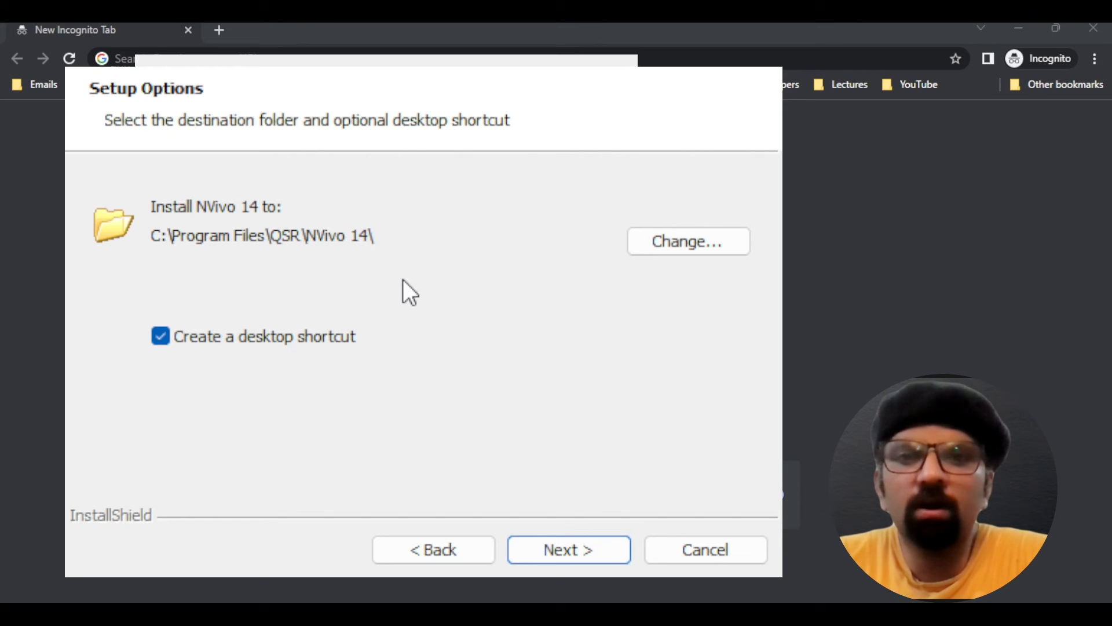
pyautogui.moveTo(291, 255)
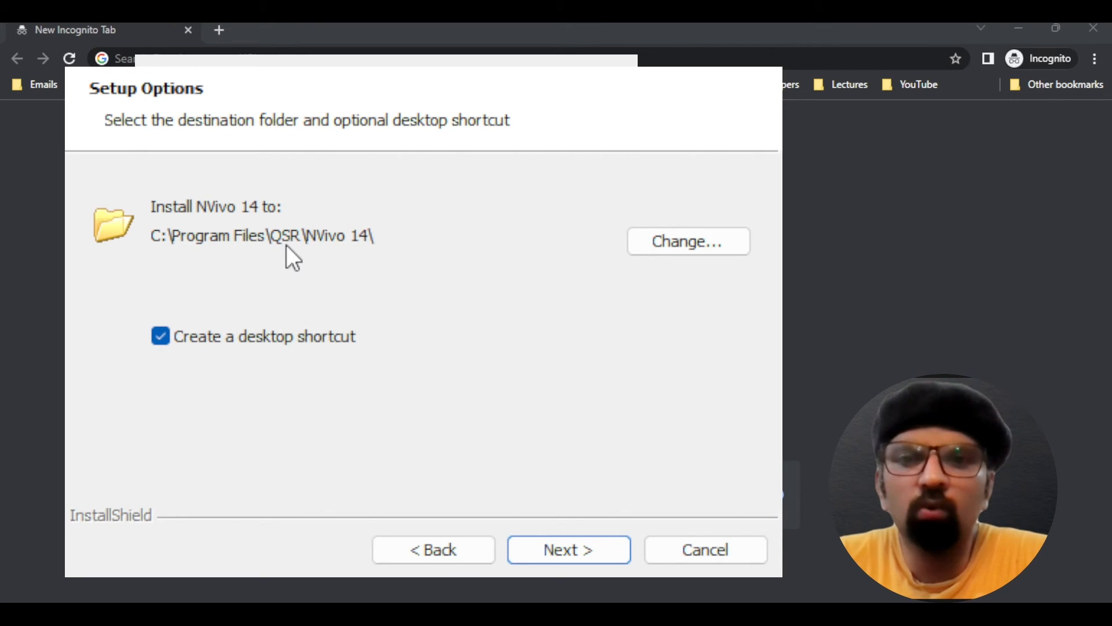
pyautogui.moveTo(361, 249)
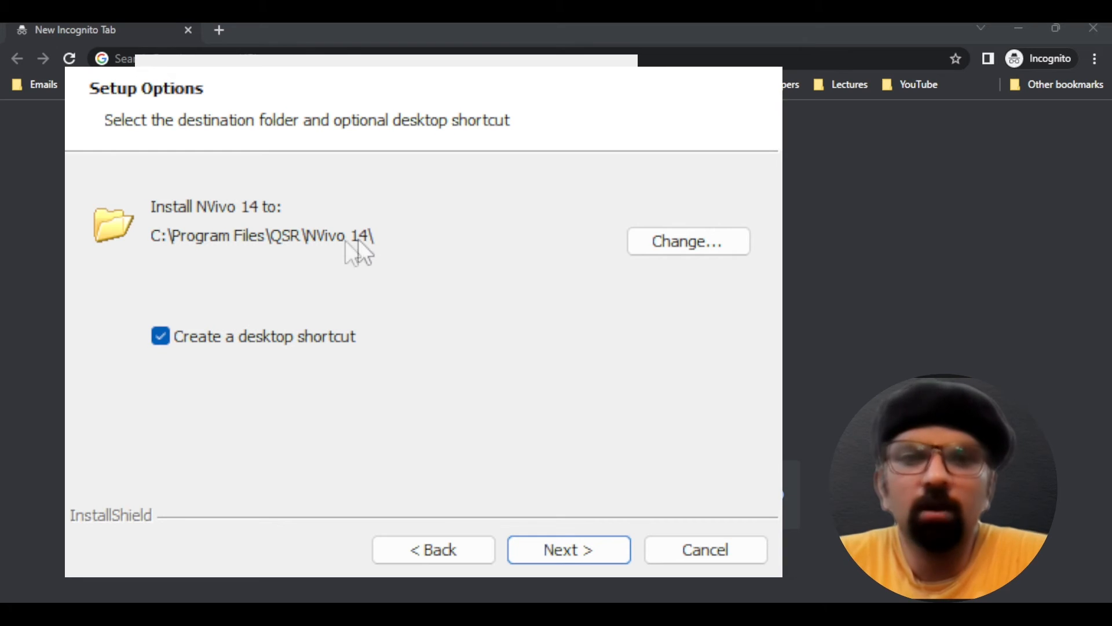
pyautogui.moveTo(418, 248)
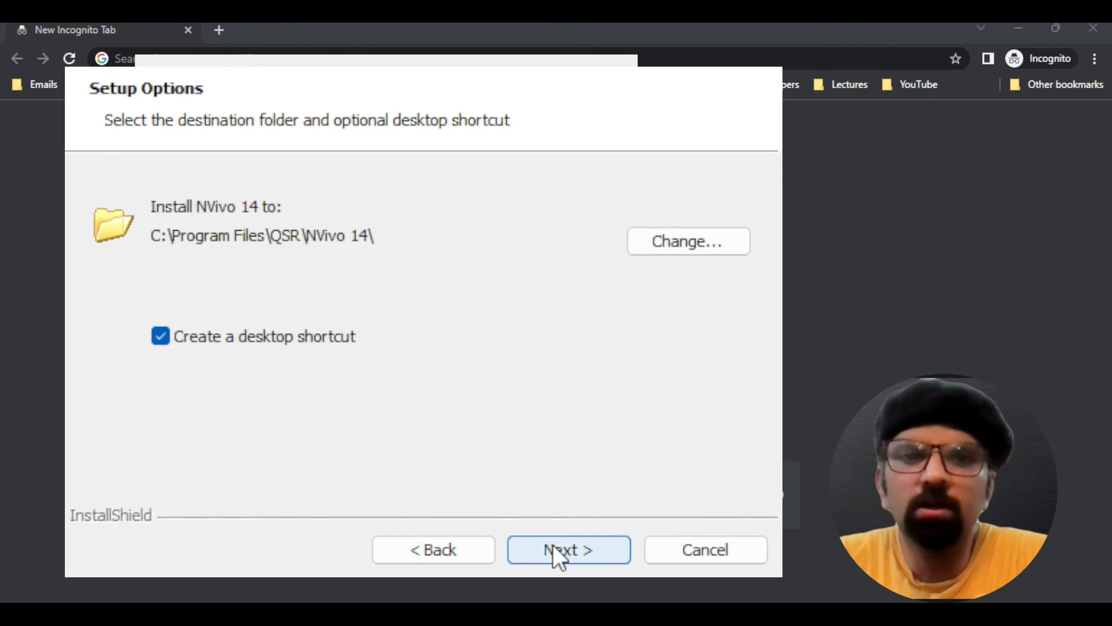
pyautogui.moveTo(687, 241)
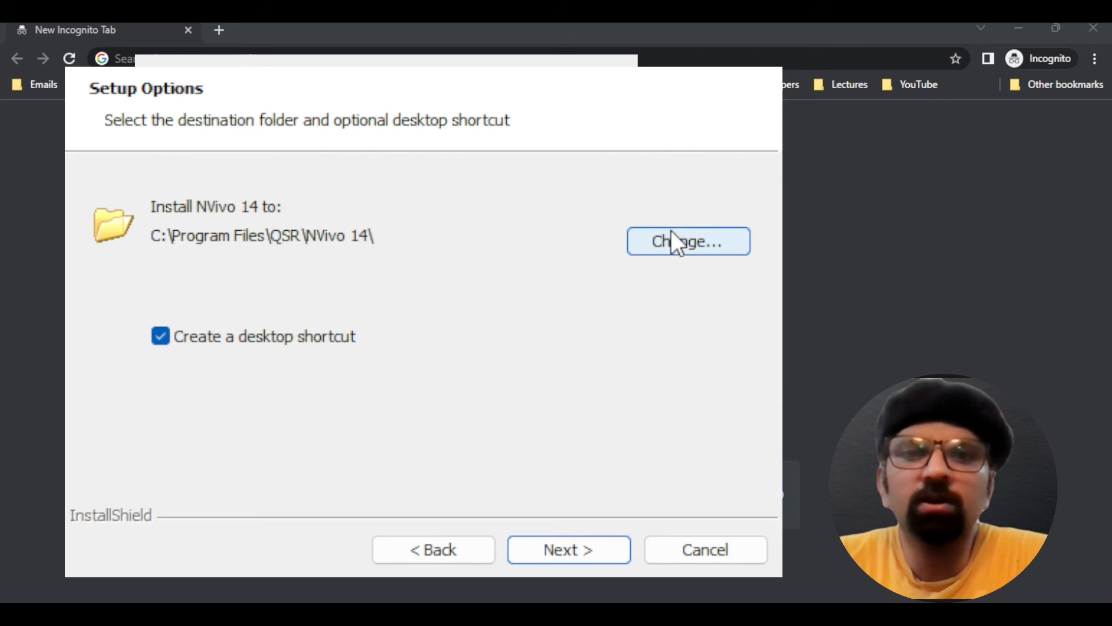
pyautogui.moveTo(677, 234)
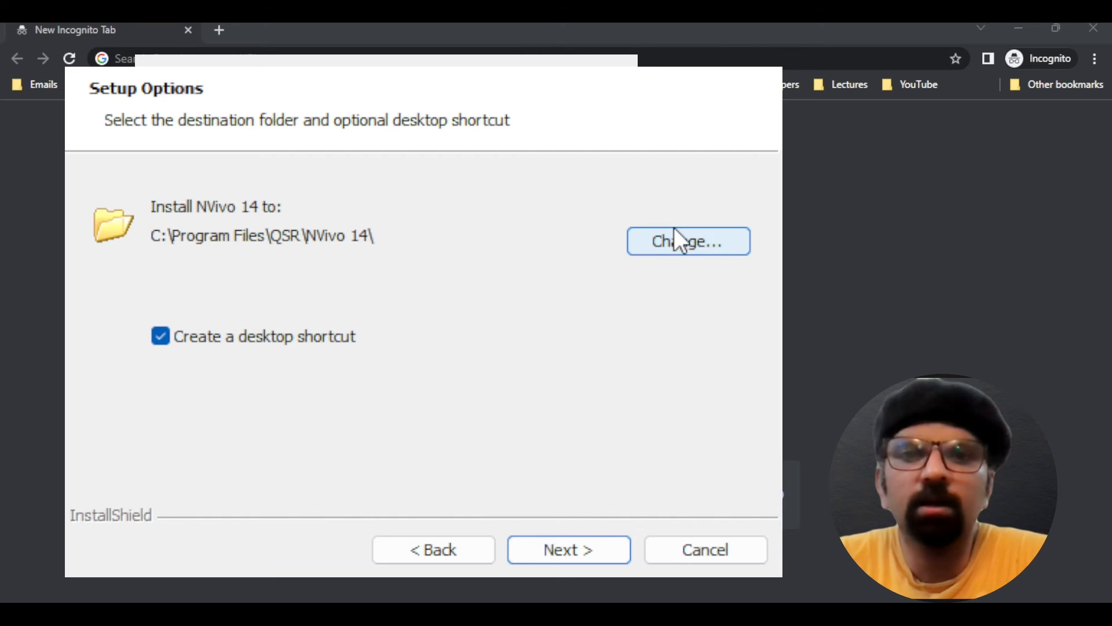
pyautogui.moveTo(528, 474)
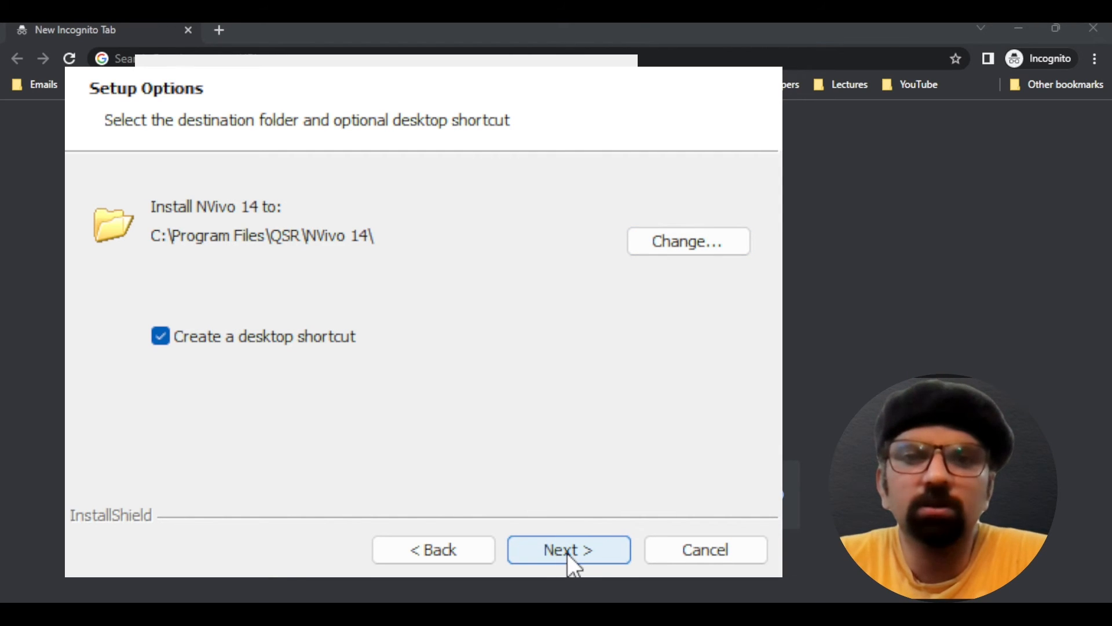
pyautogui.click(568, 549)
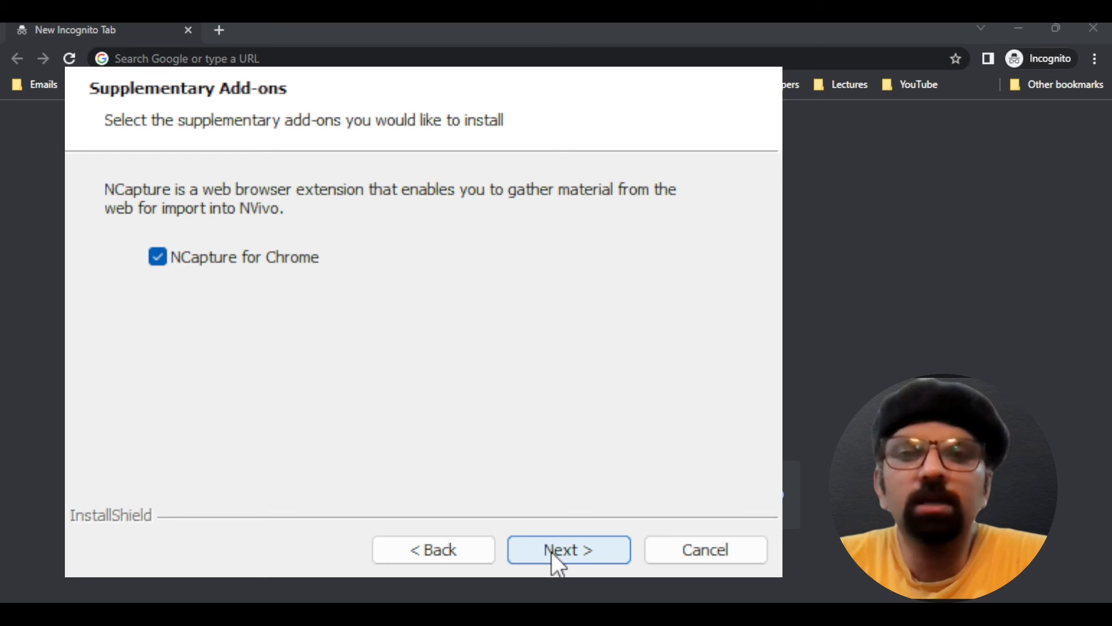
# Step: Keep the NCapture for Chrome add-on and start installing NVivo 14
pyautogui.click(568, 550)
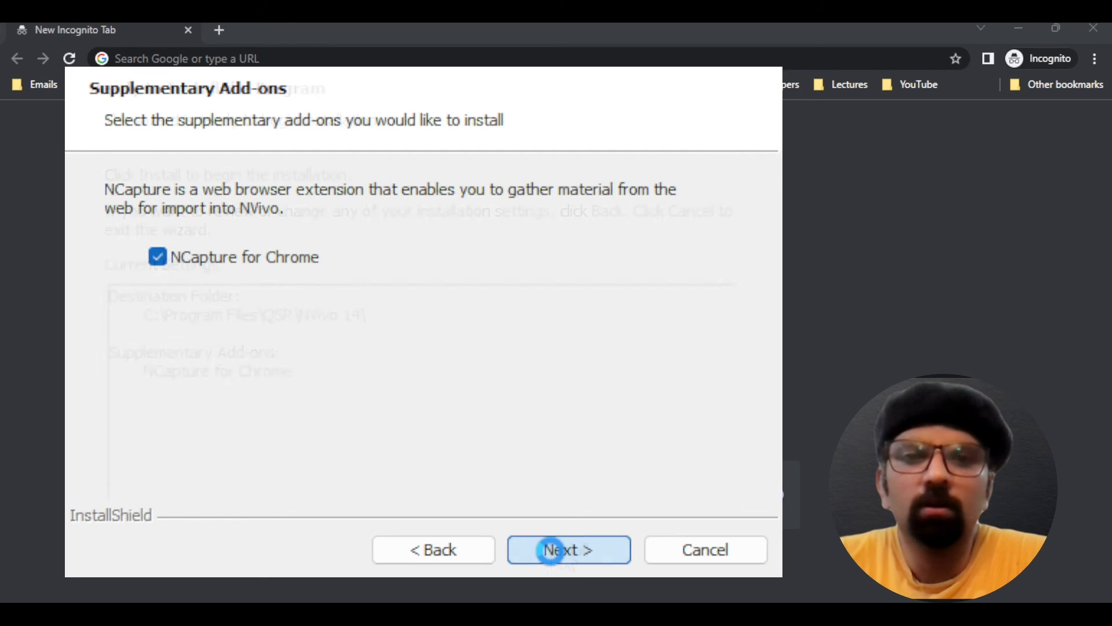
pyautogui.click(568, 550)
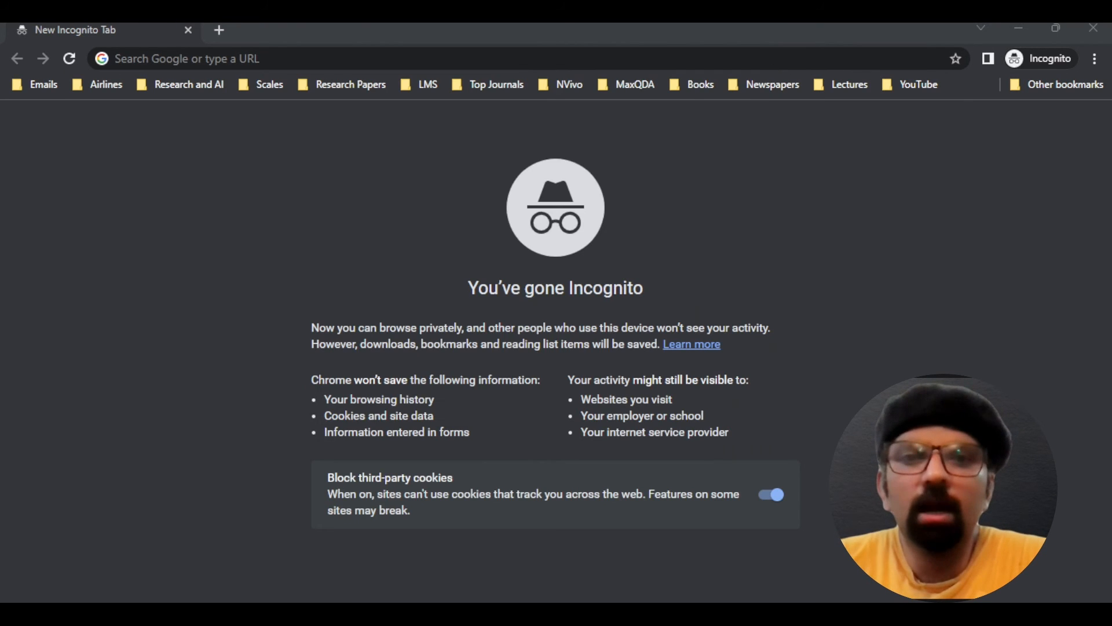
# Step: Finish the NVivo 14 installation with 'Launch NVivo 14' left checked
pyautogui.click(568, 549)
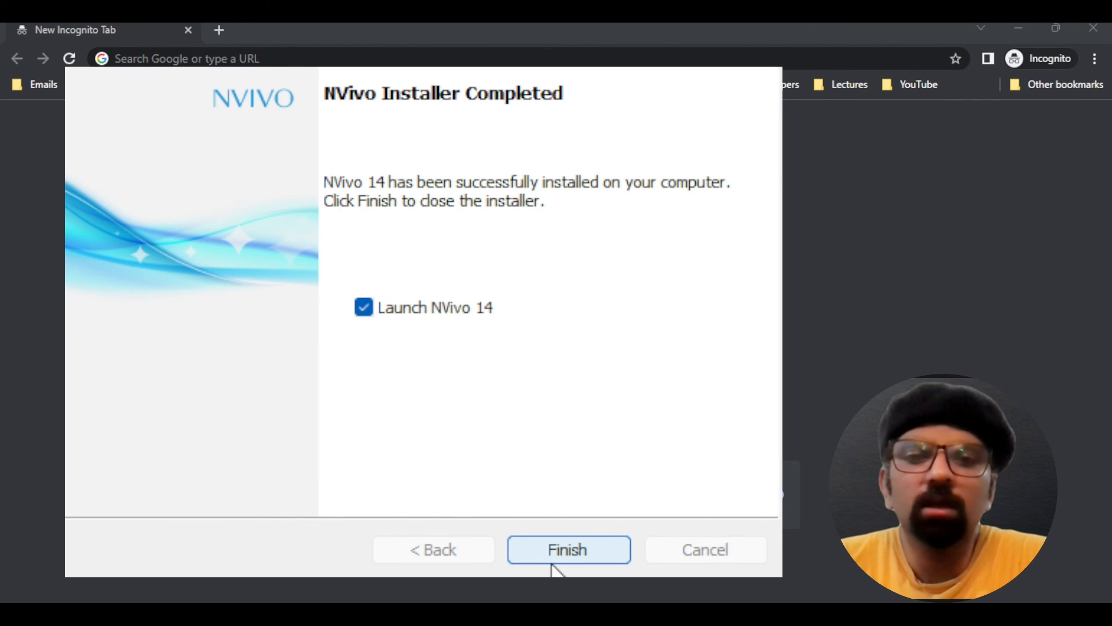
pyautogui.click(567, 549)
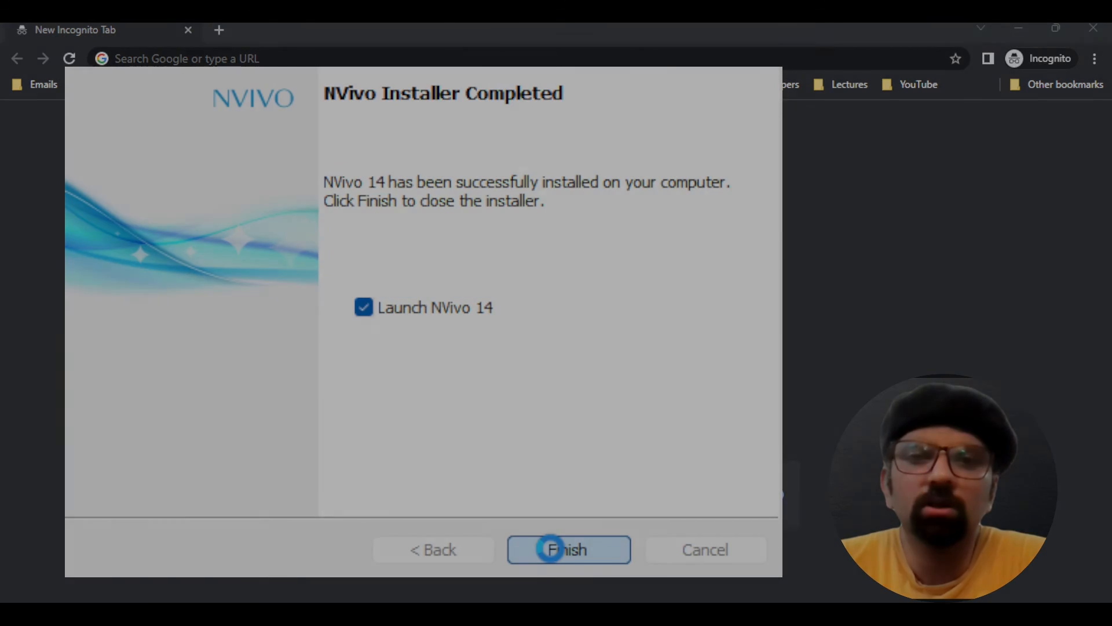